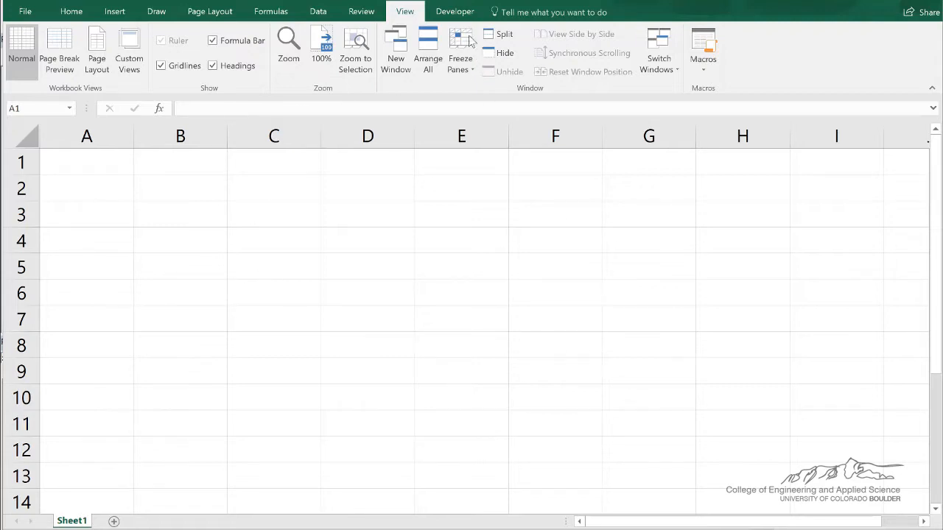
Launch the Visual Basic editor from the Developer tab and browse the Insert menu without adding anything.
{"action": "left_click", "coordinate": [453, 11]}
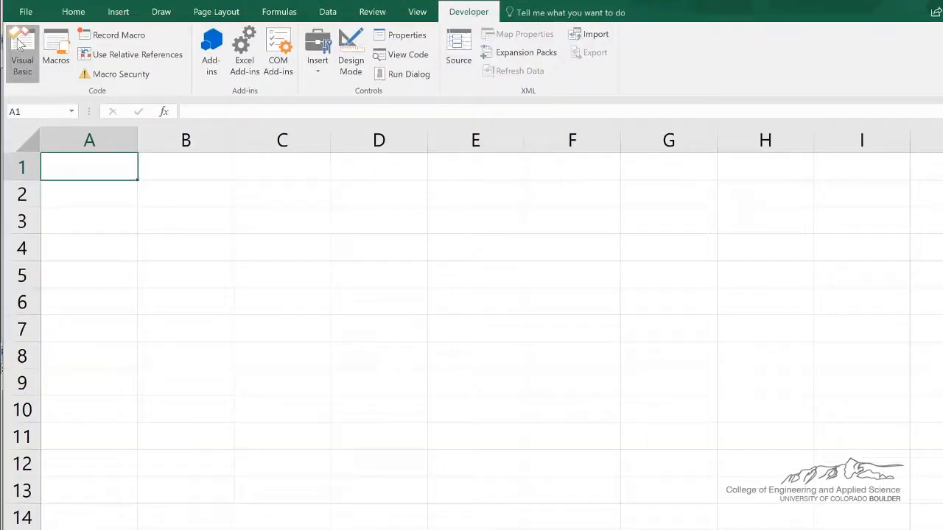
{"action": "left_click", "coordinate": [22, 52]}
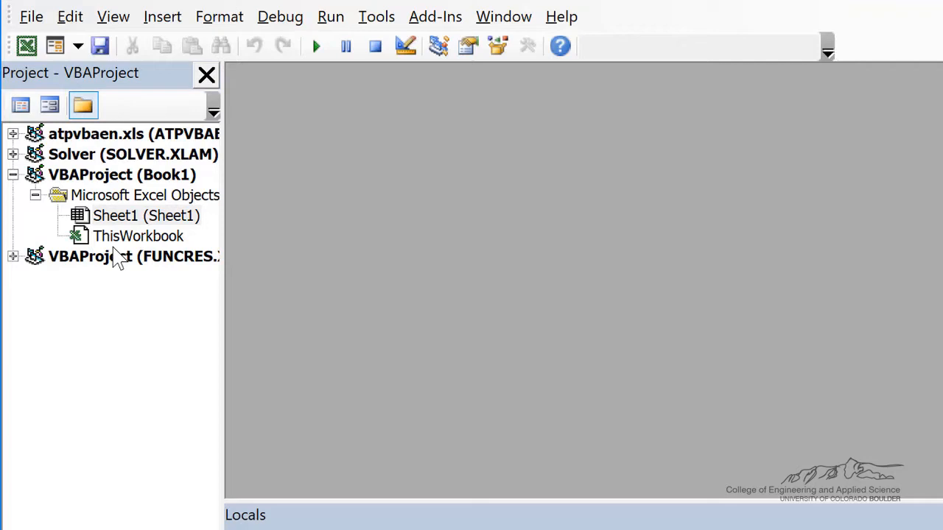
{"action": "left_click", "coordinate": [162, 16]}
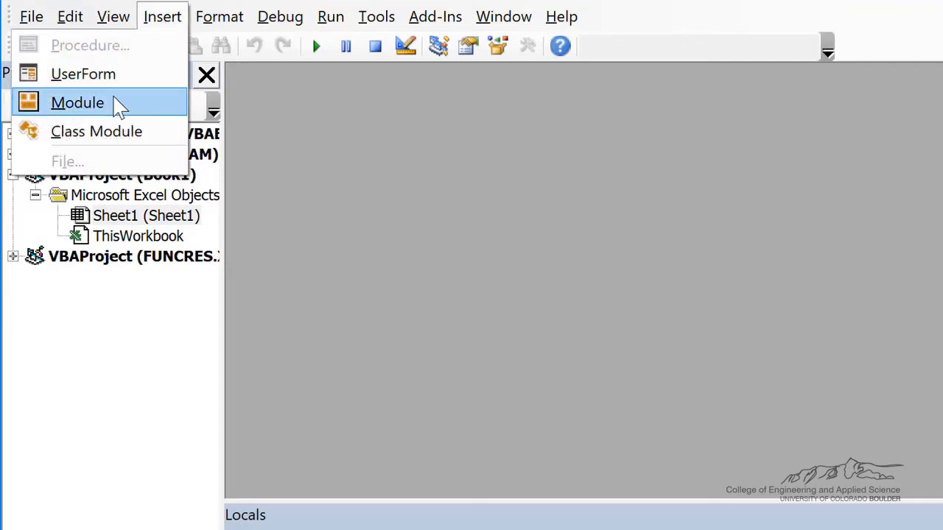
{"action": "left_click", "coordinate": [78, 103]}
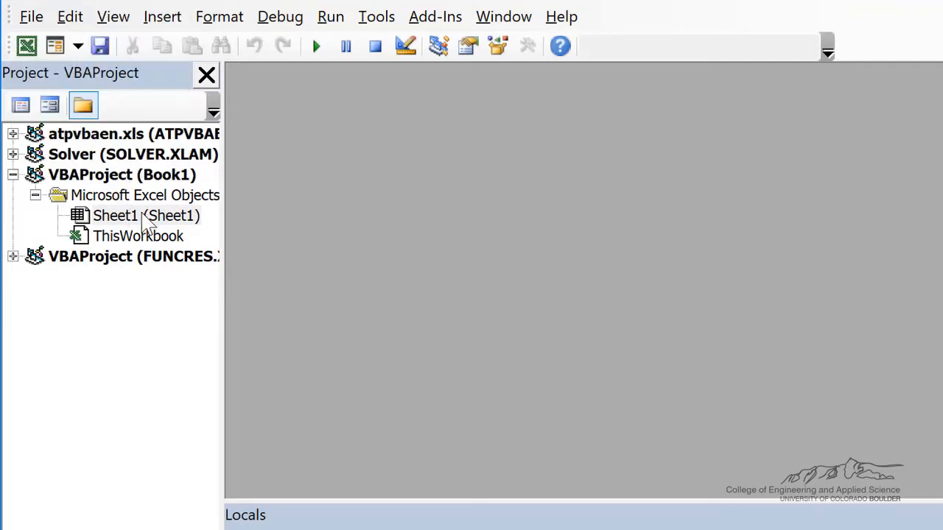
{"action": "mouse_move", "coordinate": [143, 230]}
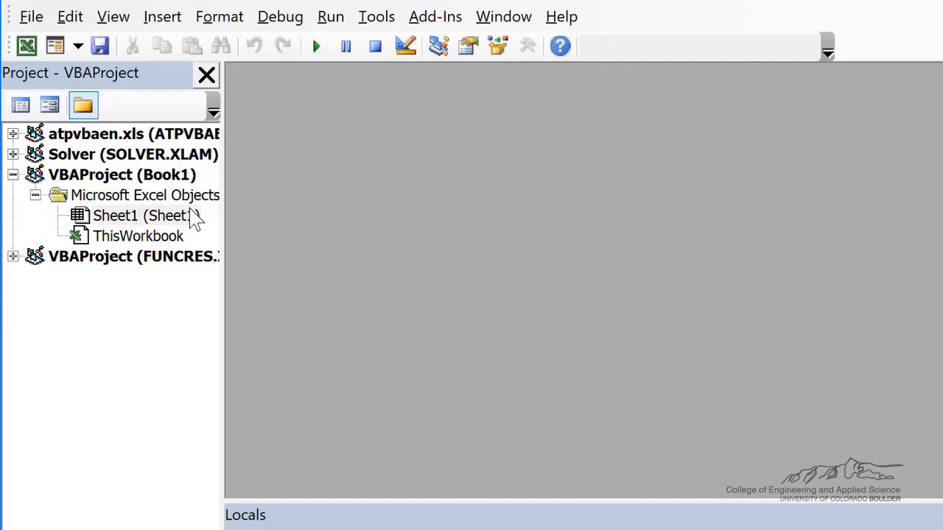
{"action": "mouse_move", "coordinate": [142, 251]}
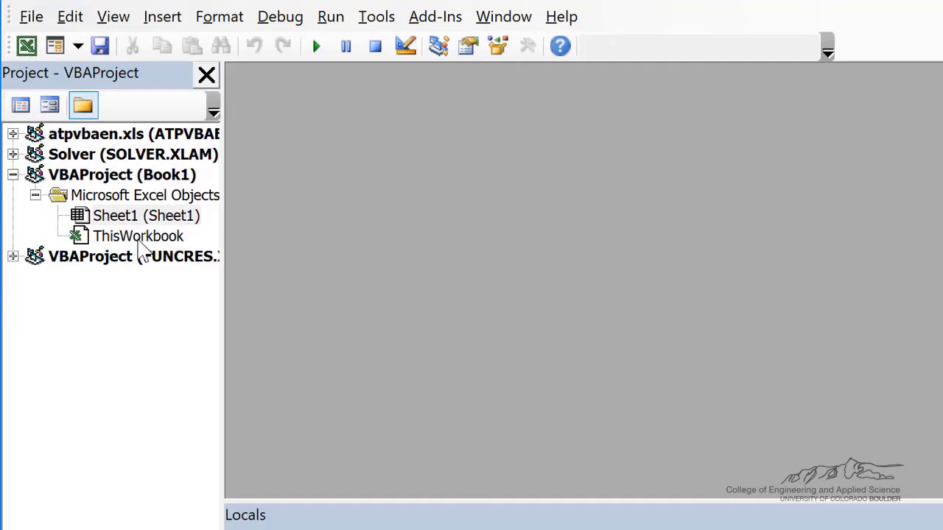
{"action": "mouse_move", "coordinate": [166, 346]}
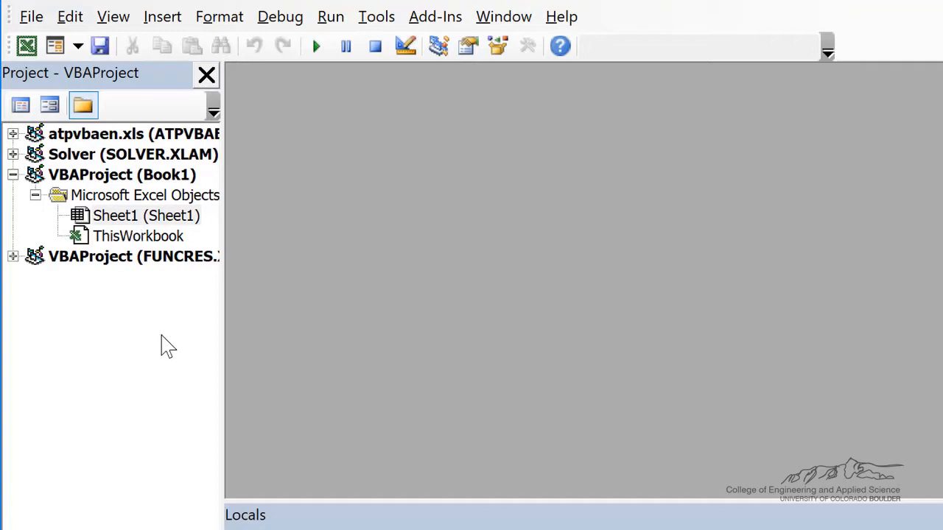
{"action": "mouse_move", "coordinate": [120, 312]}
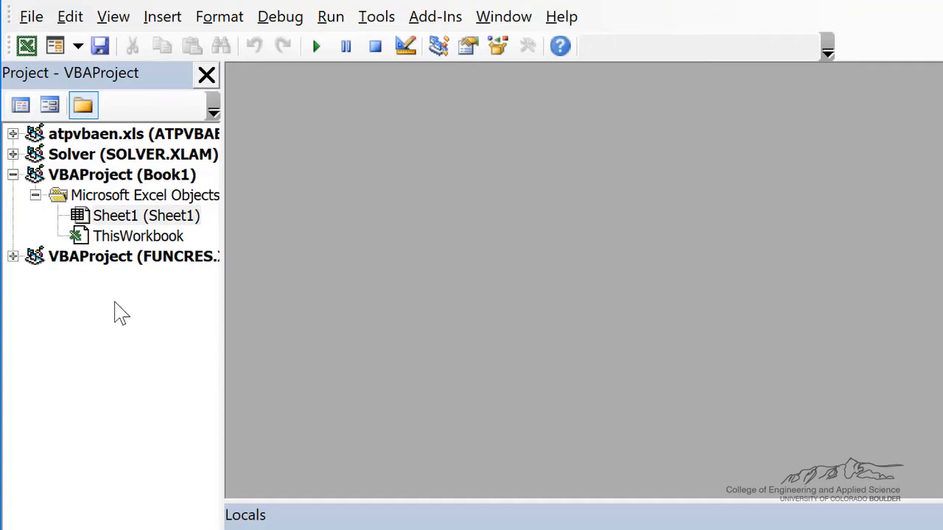
{"action": "mouse_move", "coordinate": [155, 250]}
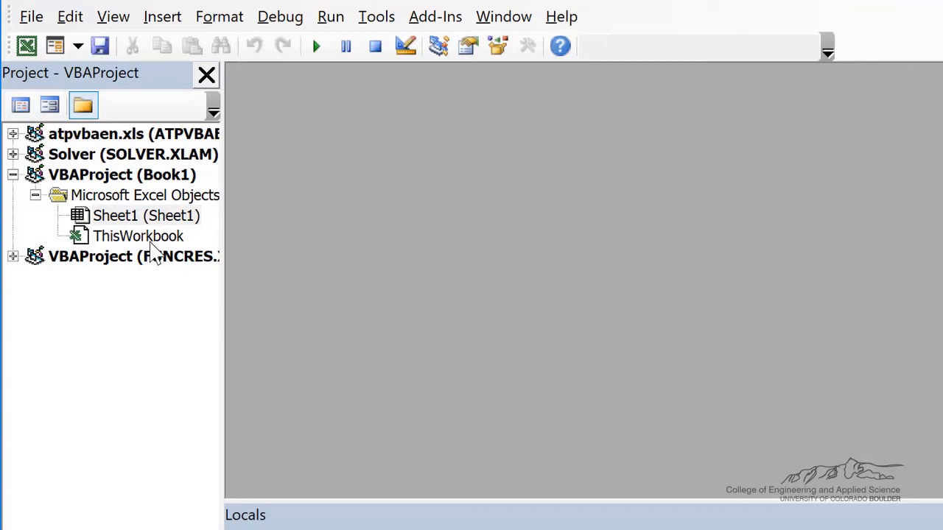
{"action": "mouse_move", "coordinate": [139, 214]}
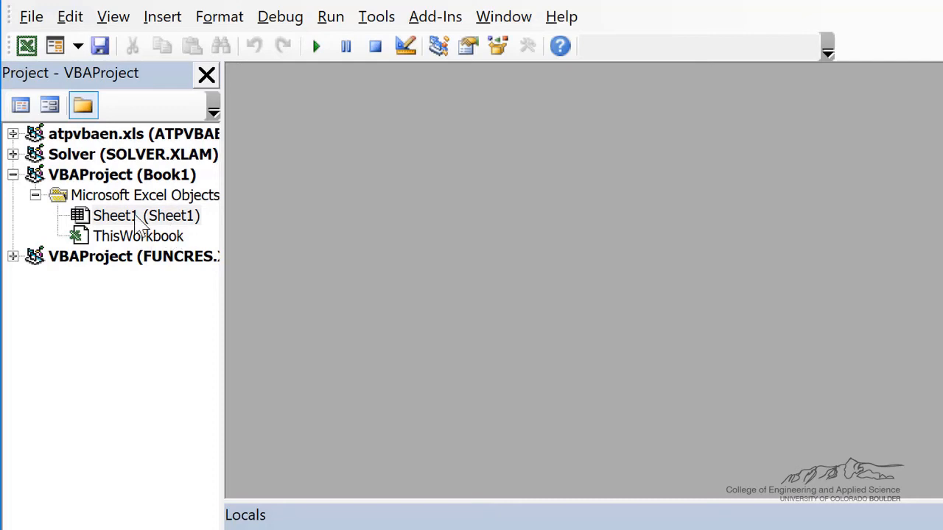
Show Sheet1's code module and pick the Worksheet object to create its SelectionChange event stub.
{"action": "double_click", "coordinate": [145, 215]}
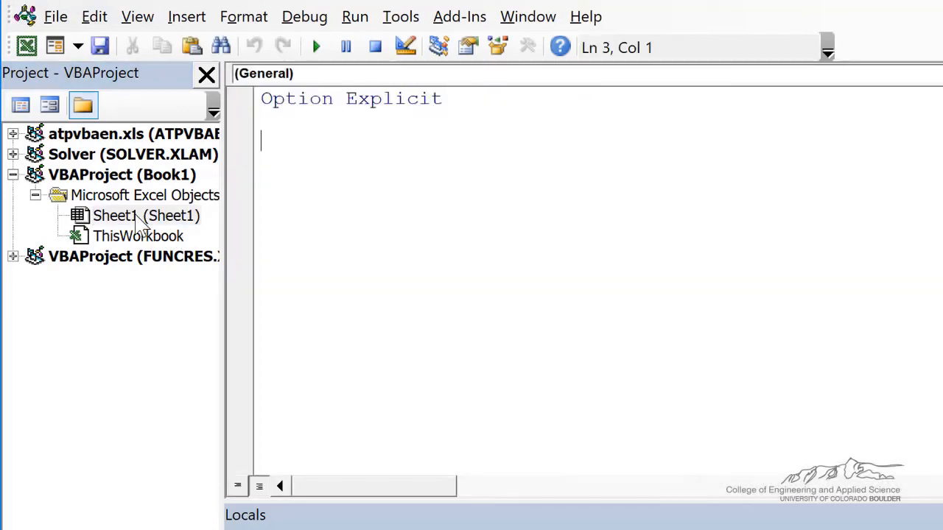
{"action": "mouse_move", "coordinate": [550, 306]}
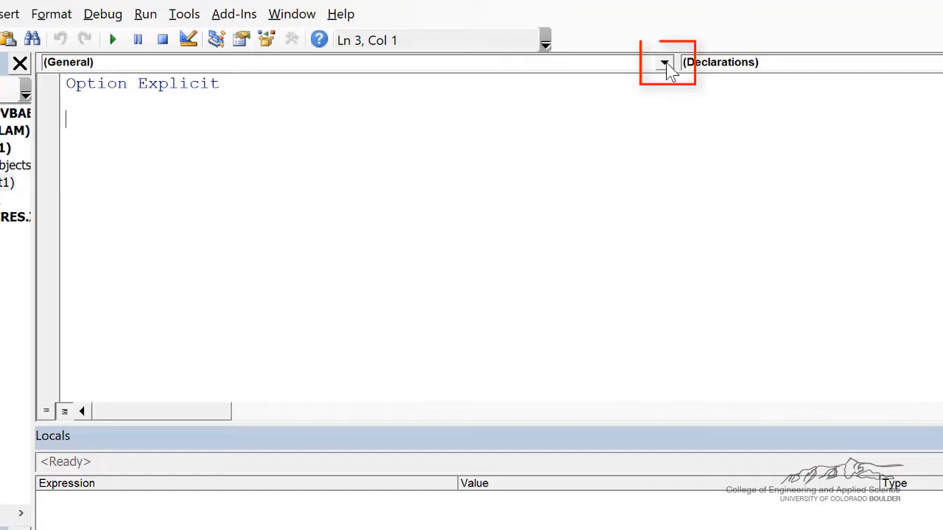
{"action": "left_click", "coordinate": [664, 62]}
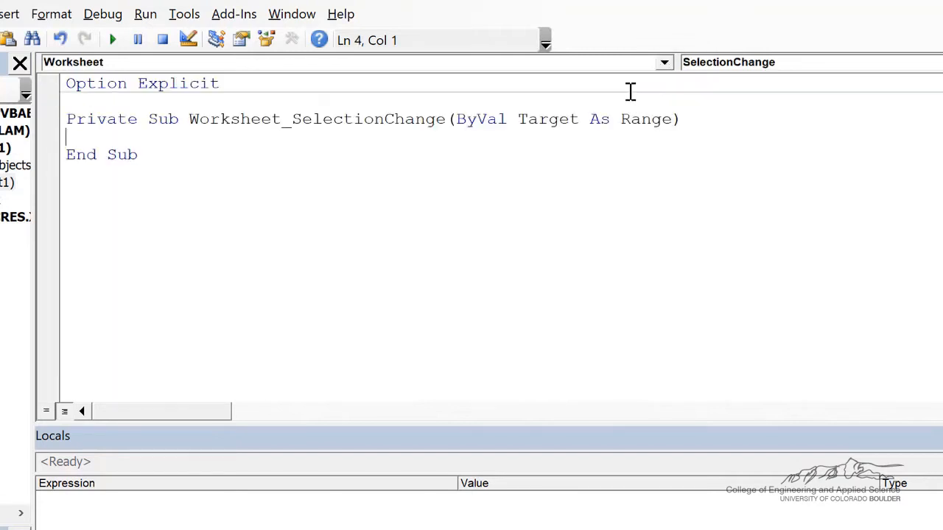
{"action": "mouse_move", "coordinate": [792, 61]}
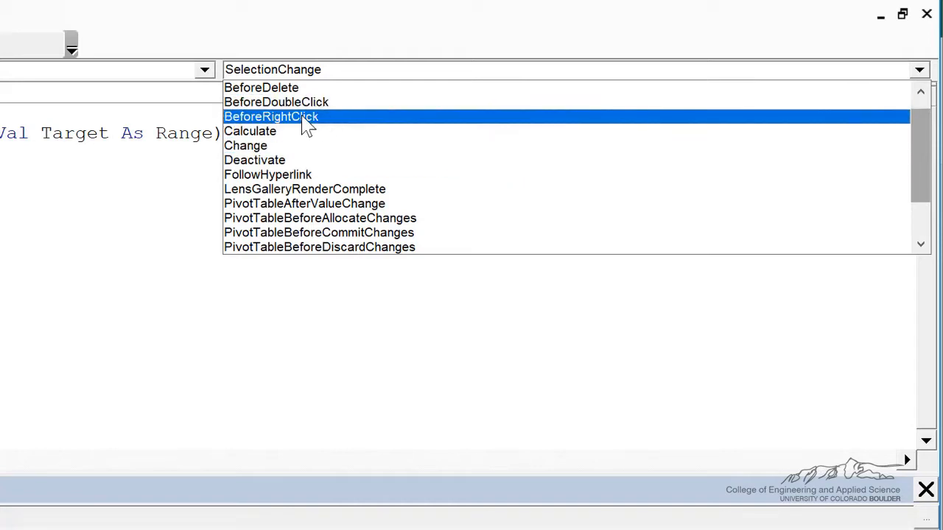
{"action": "mouse_move", "coordinate": [280, 126]}
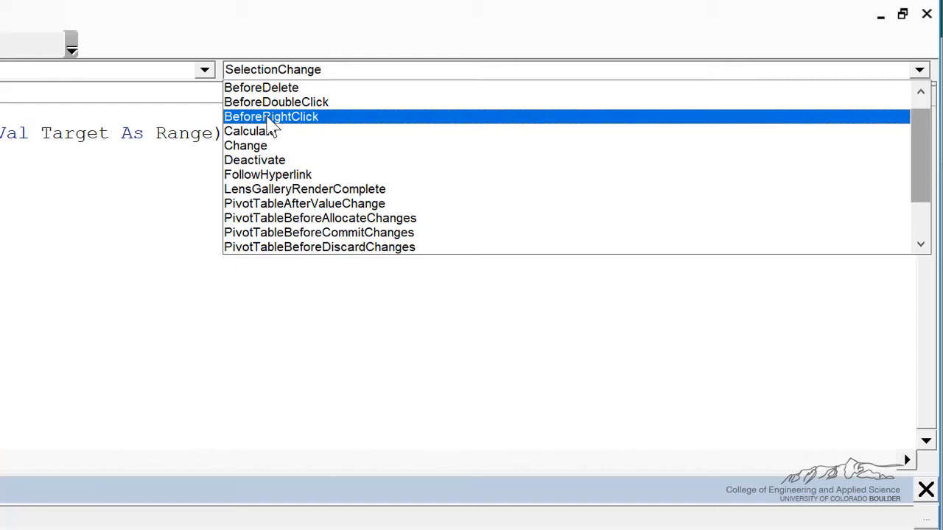
Create a Worksheet_BeforeRightClick handler containing MsgBox "You just right-clicked!".
{"action": "left_click", "coordinate": [271, 116]}
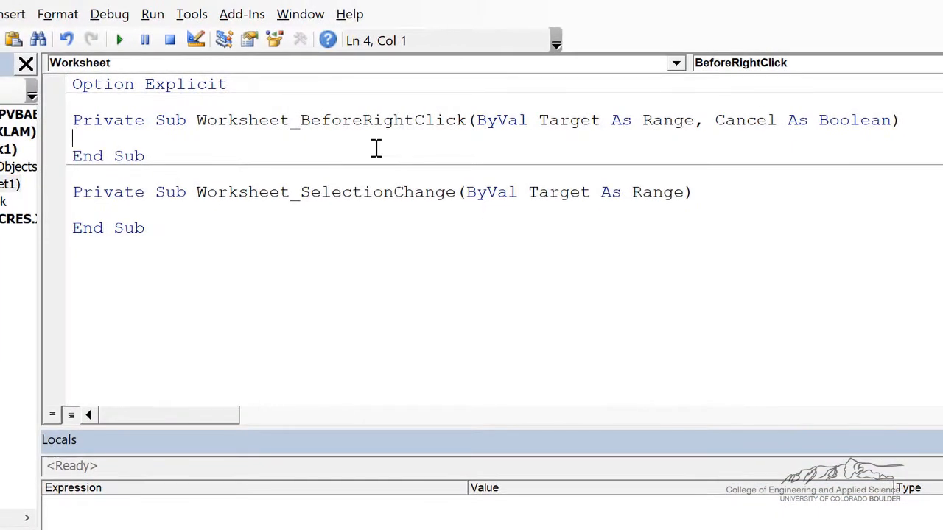
{"action": "mouse_move", "coordinate": [182, 116]}
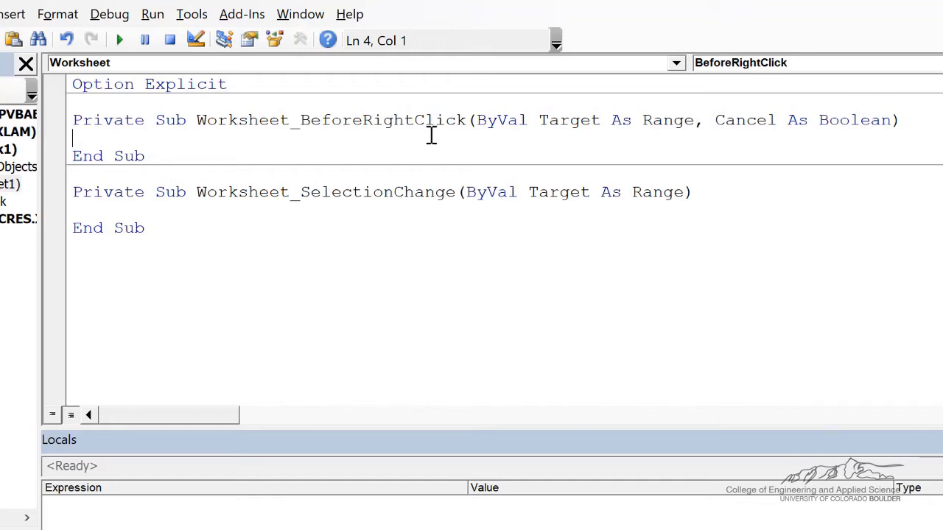
{"action": "mouse_move", "coordinate": [301, 140]}
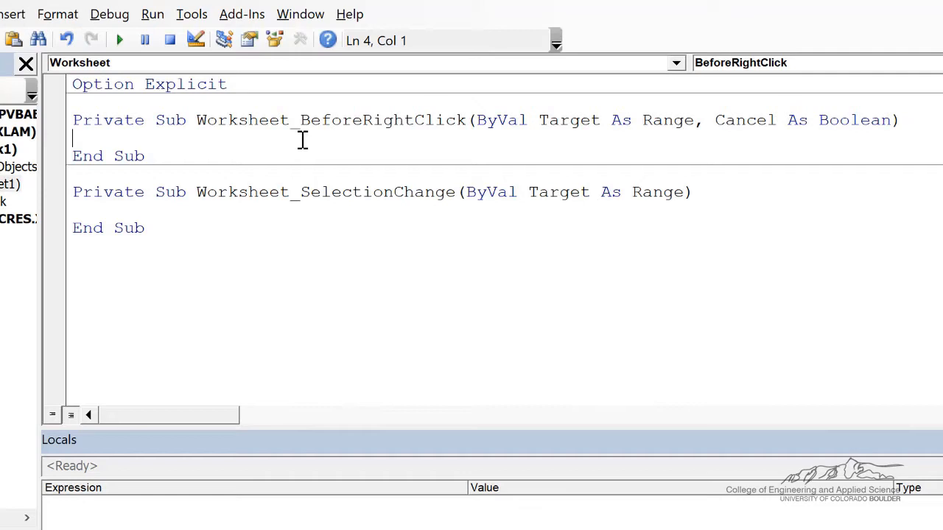
{"action": "type", "text": "MsgBox \"You just right-clicked!\""}
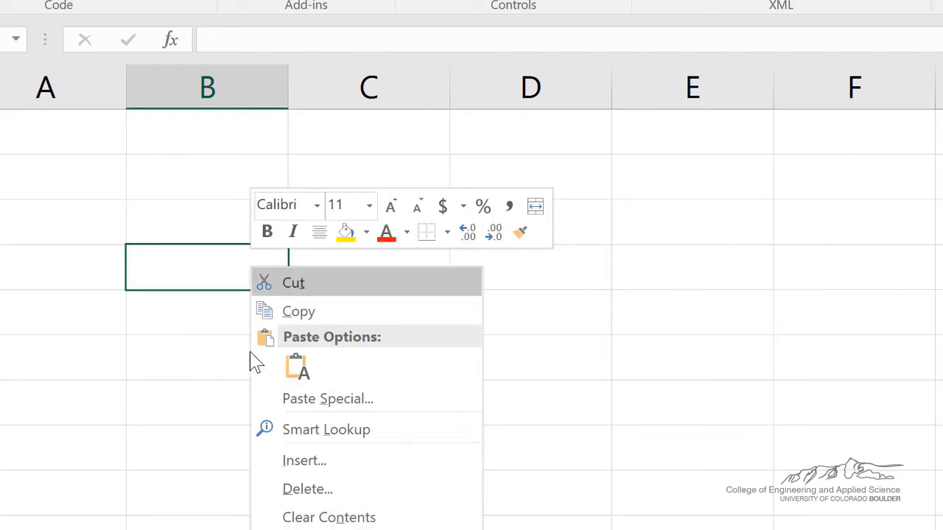
Try the right-click message on the sheet, then place the cursor inside Worksheet_SelectionChange.
{"action": "left_click", "coordinate": [793, 266]}
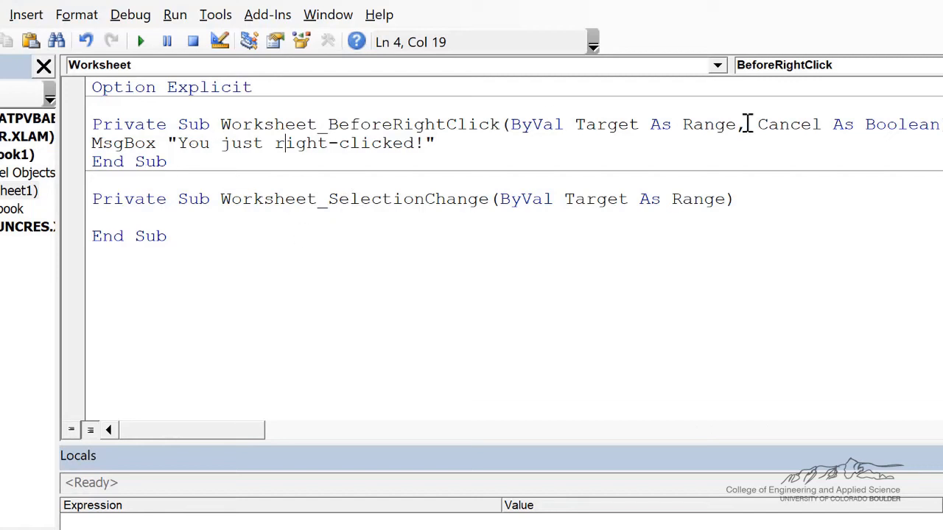
{"action": "mouse_move", "coordinate": [447, 205]}
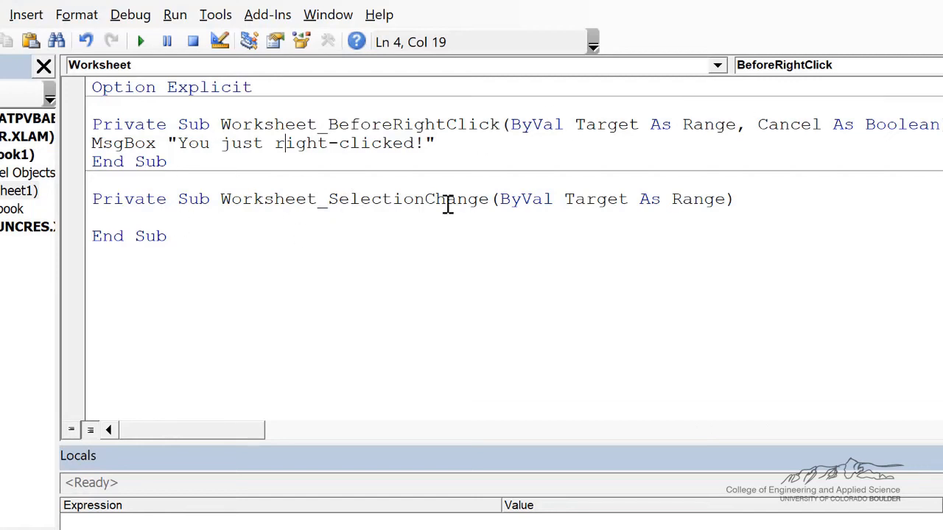
{"action": "left_click", "coordinate": [99, 217]}
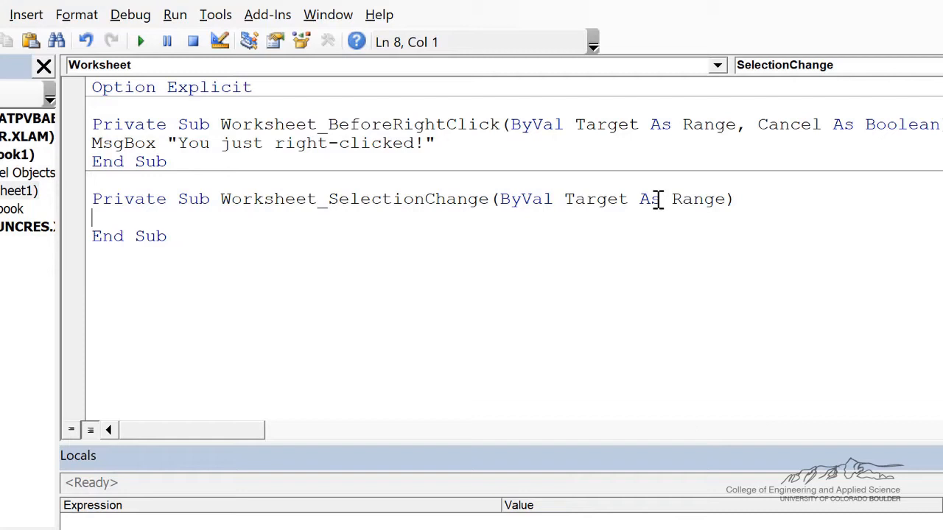
{"action": "mouse_move", "coordinate": [312, 206]}
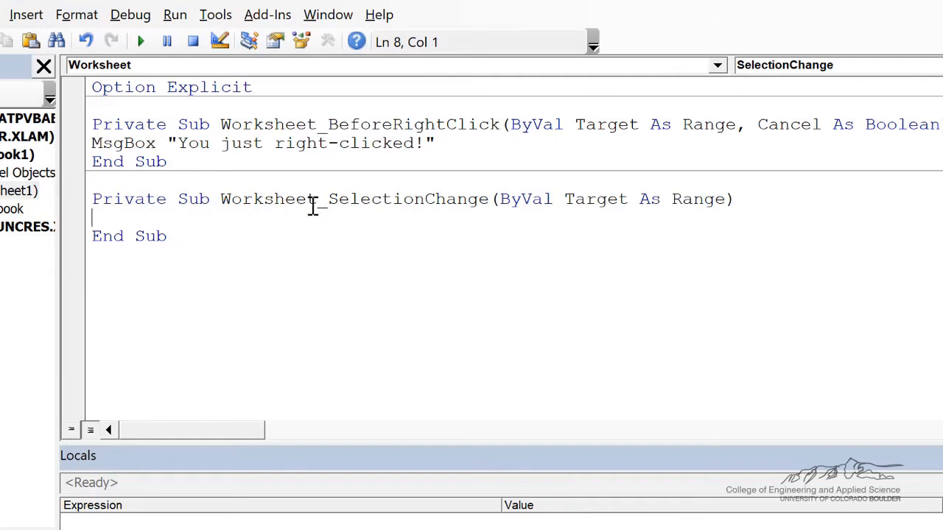
{"action": "mouse_move", "coordinate": [333, 210]}
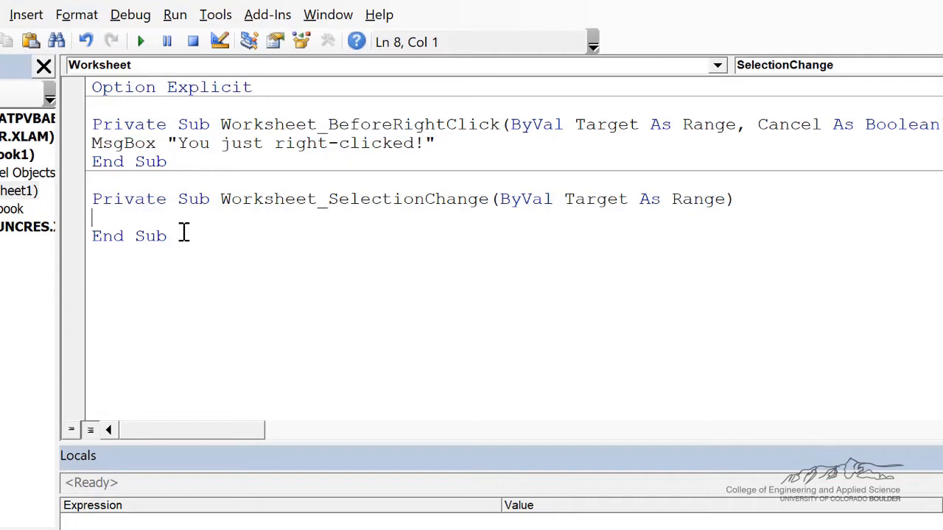
Write ActiveCell = ActiveCell + 1 as the body of Worksheet_SelectionChange.
{"action": "type", "text": "ActiveCell = ActiveCell + 1"}
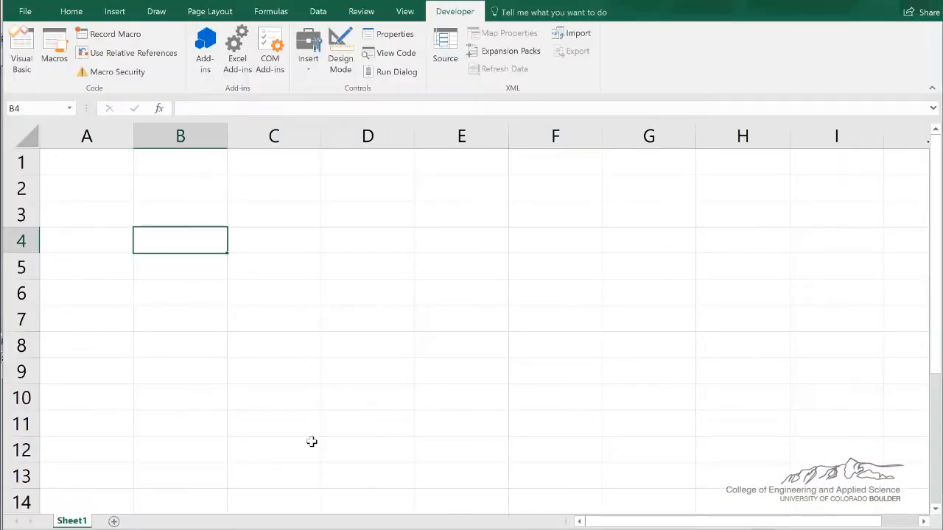
Insert a new Sheet2, return to Sheet1, and bring up the ThisWorkbook code module.
{"action": "left_click", "coordinate": [199, 512]}
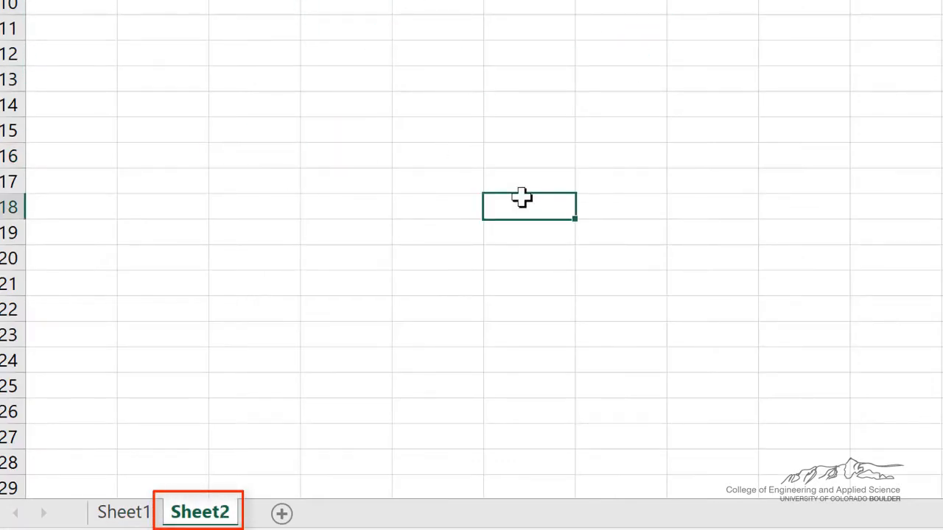
{"action": "left_click", "coordinate": [123, 512]}
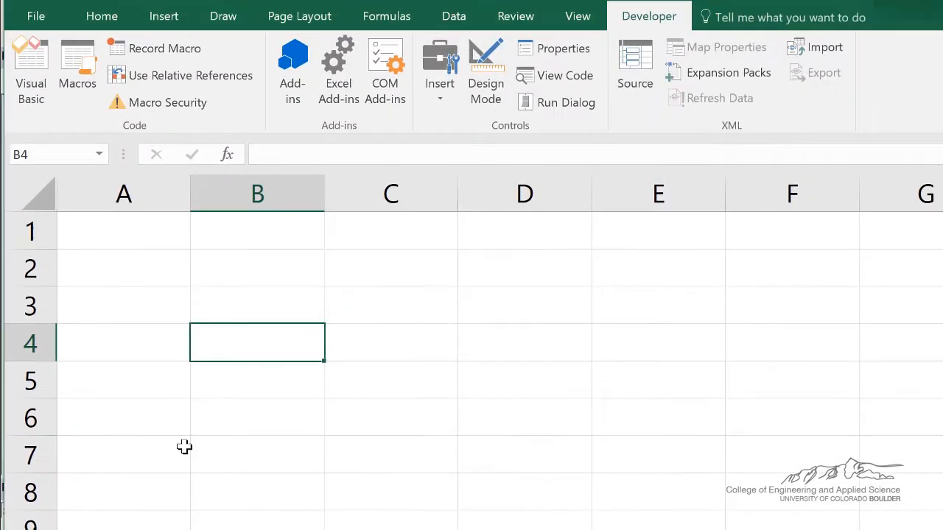
{"action": "left_click", "coordinate": [524, 304]}
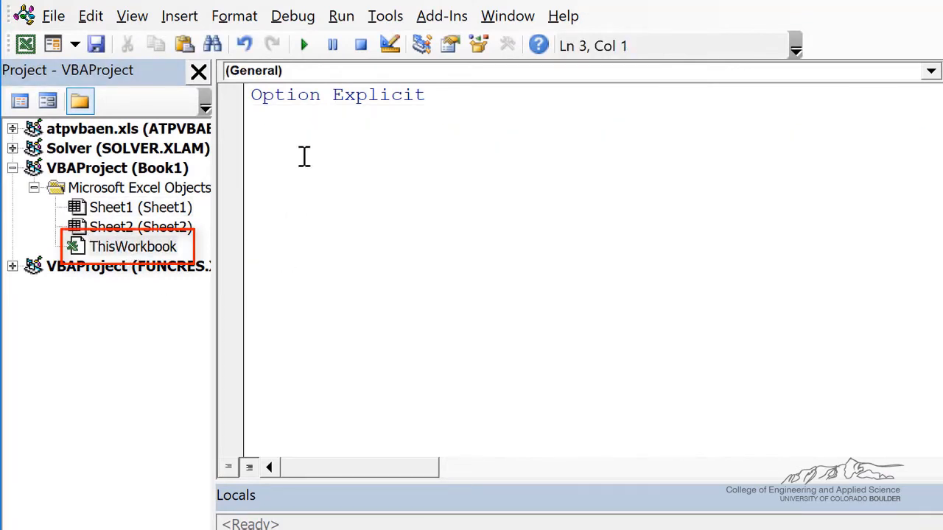
Choose the Workbook object to create a Workbook_Open handler for the stove welcome message.
{"action": "left_click", "coordinate": [930, 71]}
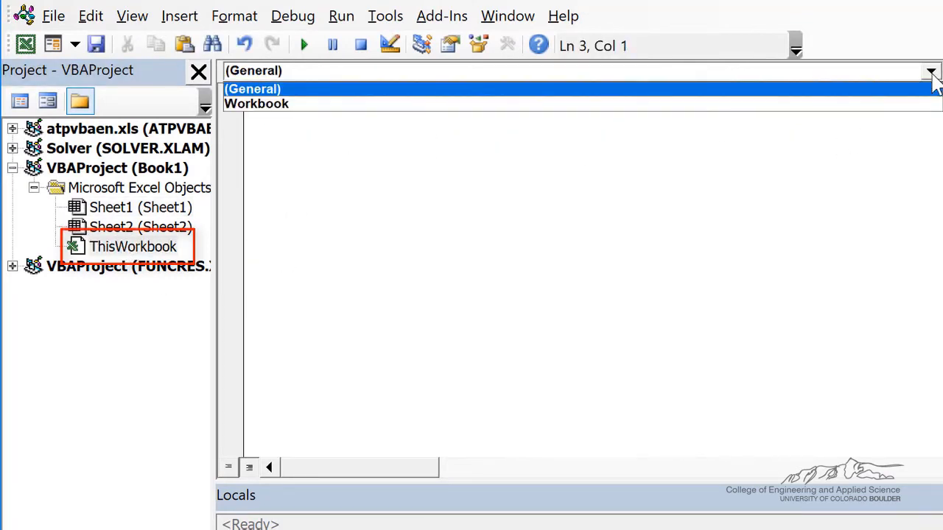
{"action": "left_click", "coordinate": [256, 103]}
{"action": "type", "text": "MsgBox \"Welcome to Excel 2016!  Did you remember to turn off the stove this morning?\""}
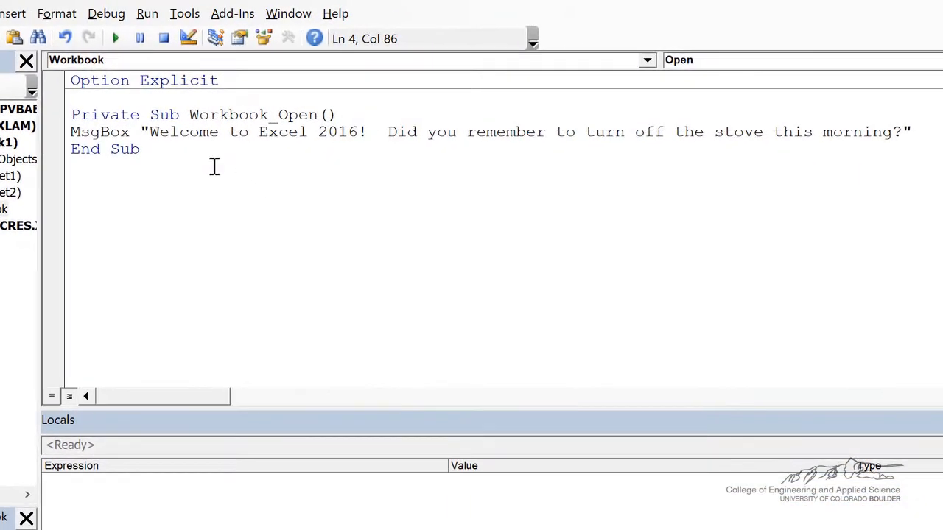
{"action": "mouse_move", "coordinate": [223, 137]}
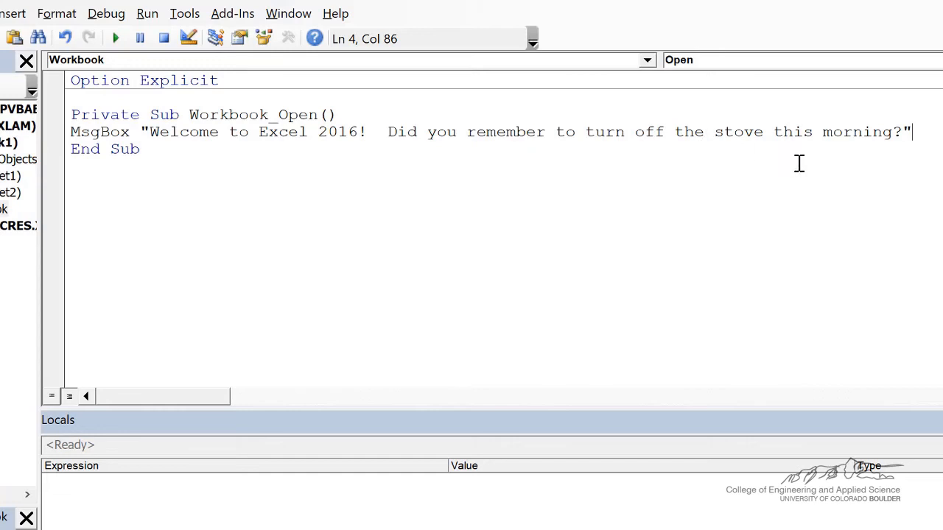
{"action": "mouse_move", "coordinate": [564, 176]}
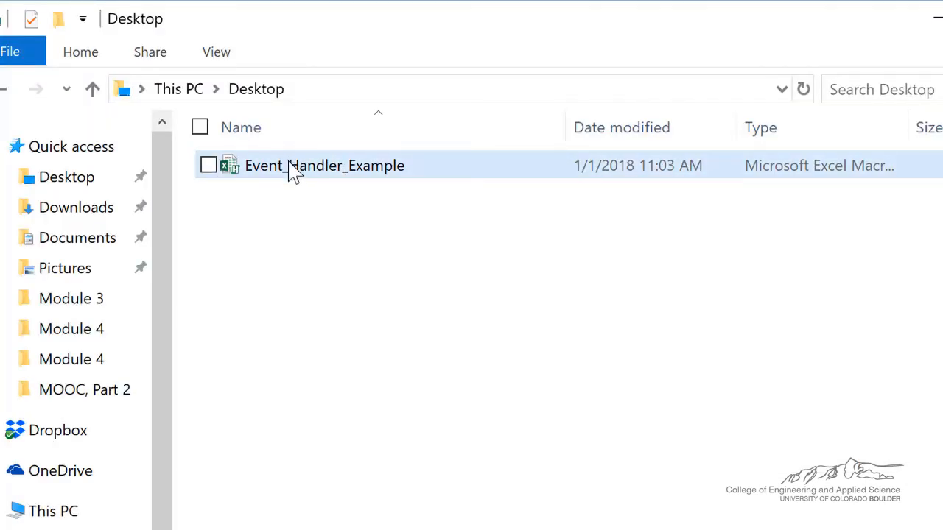
Reopen Event_Handler_Example from the Desktop so the welcome message appears.
{"action": "double_click", "coordinate": [324, 165]}
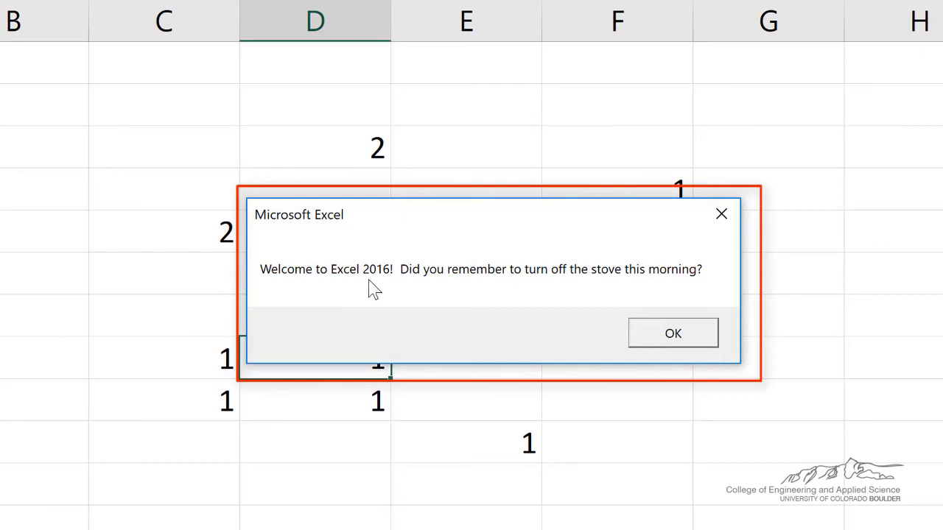
{"action": "mouse_move", "coordinate": [596, 309]}
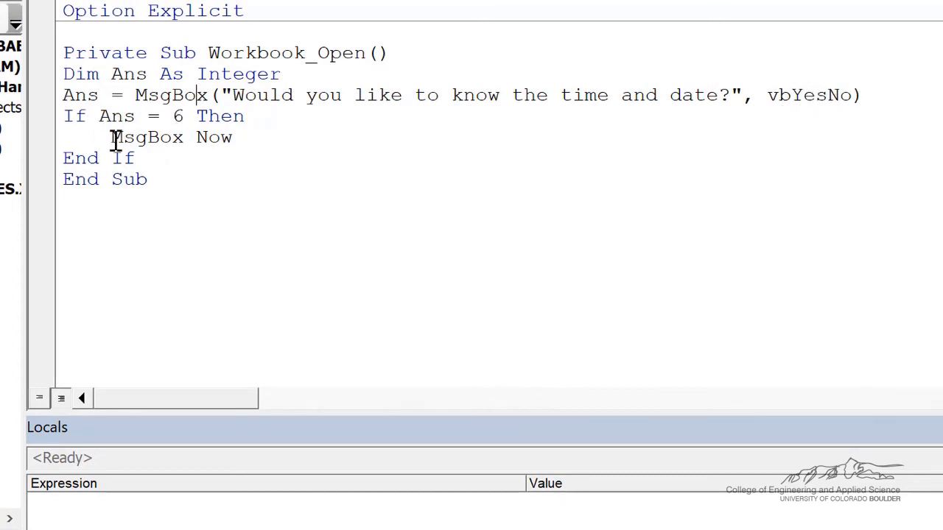
{"action": "mouse_move", "coordinate": [151, 170]}
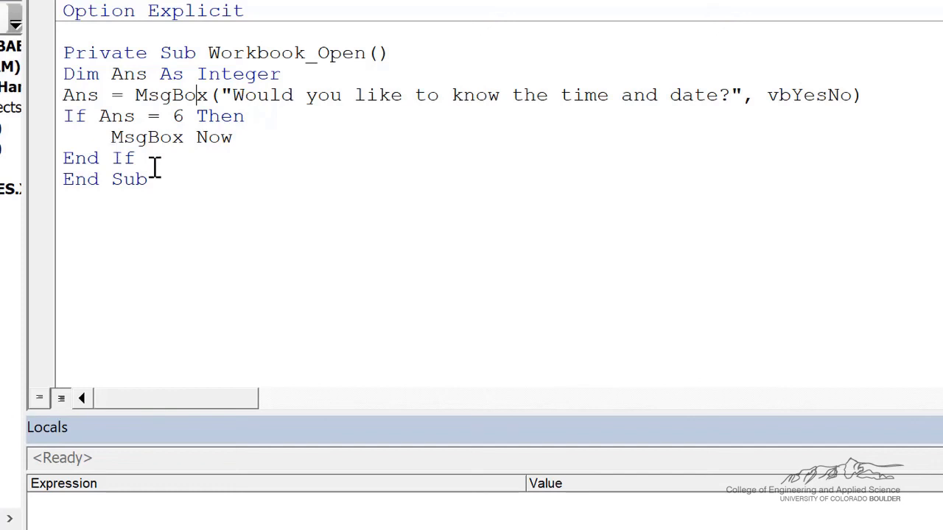
{"action": "mouse_move", "coordinate": [201, 147]}
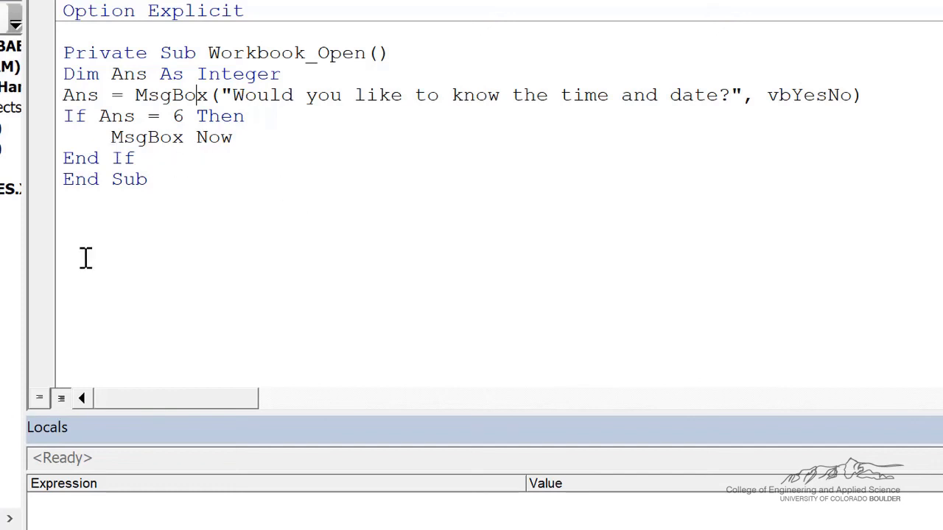
{"action": "mouse_move", "coordinate": [296, 235]}
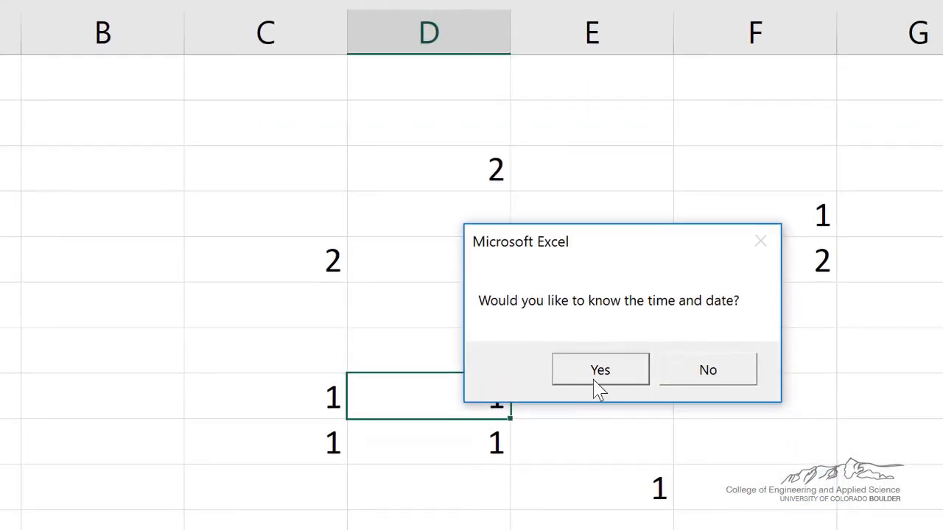
Answer Yes to see the current date and time, then dismiss that message.
{"action": "left_click", "coordinate": [600, 370]}
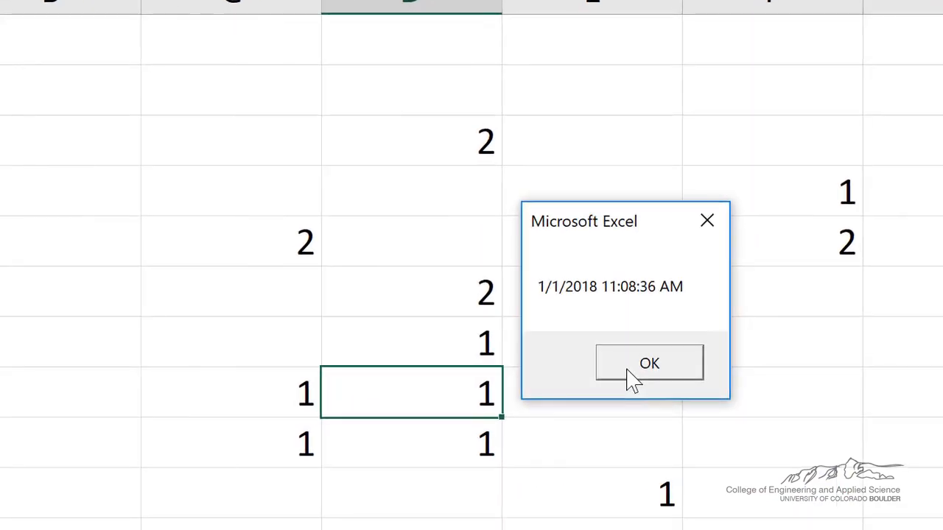
{"action": "left_click", "coordinate": [648, 363]}
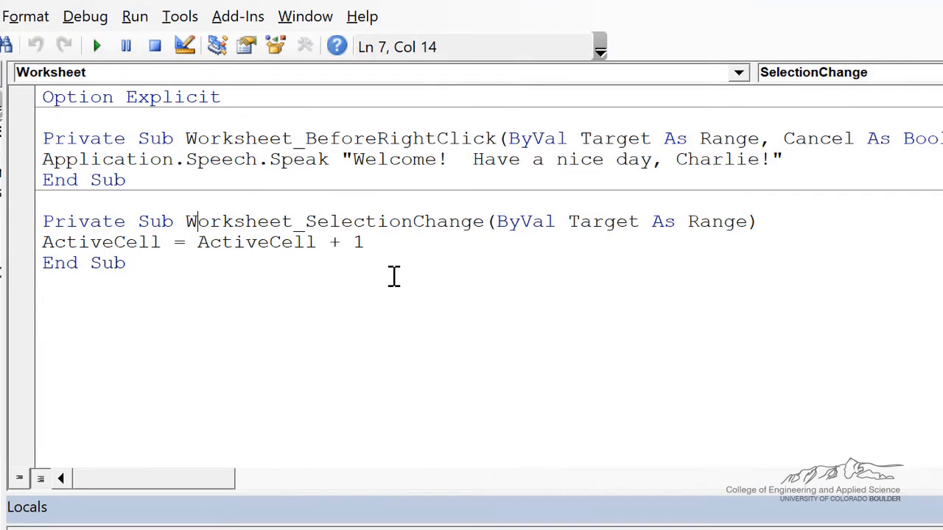